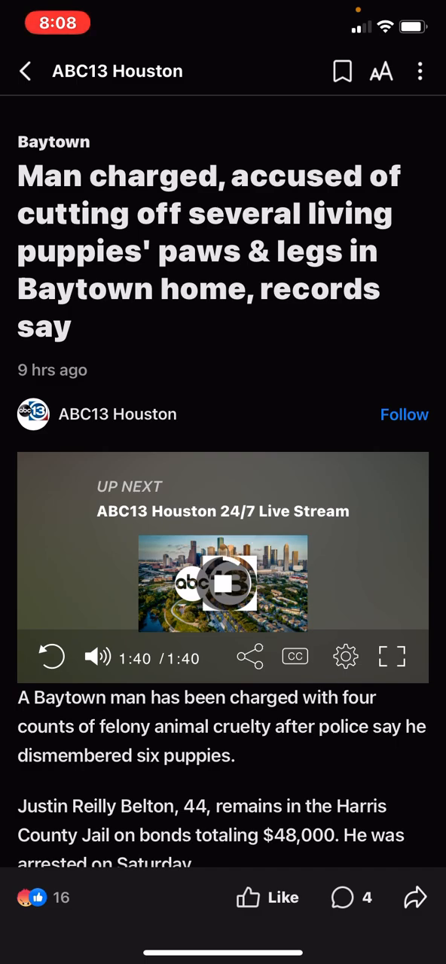
# - Scroll the Baytown puppy article down past the video to the search warrant paragraph
pyautogui.click(223, 585)
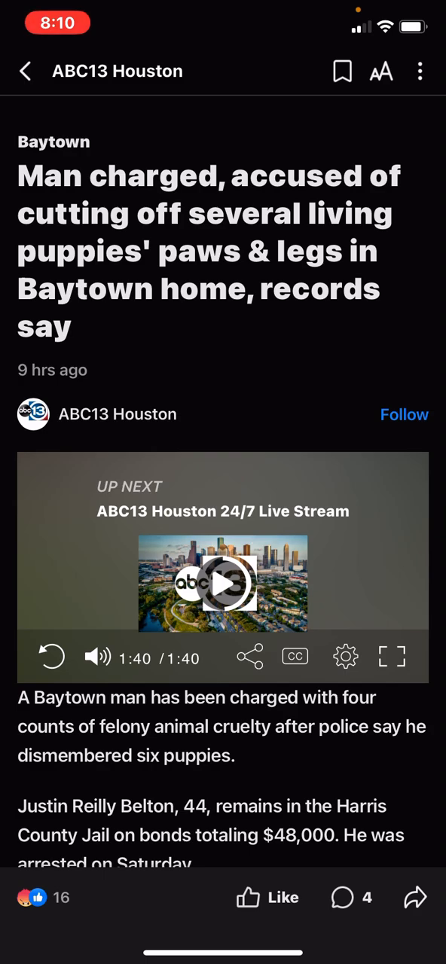
pyautogui.scroll(-3)
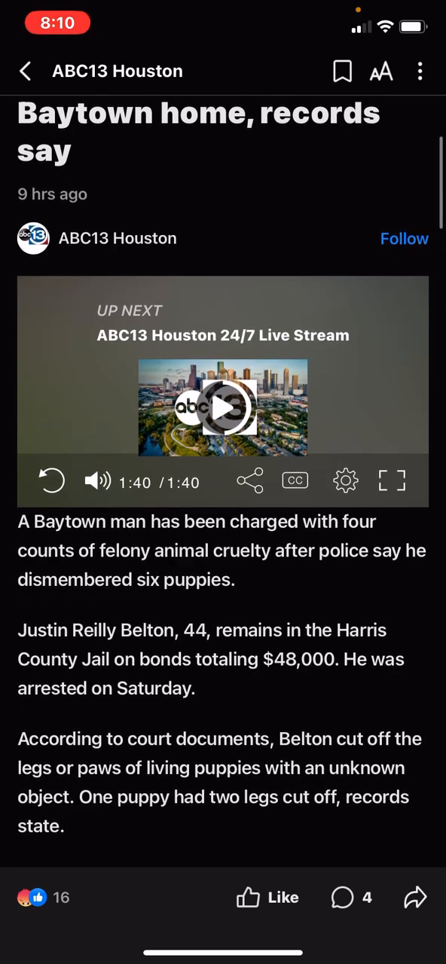
pyautogui.scroll(-3)
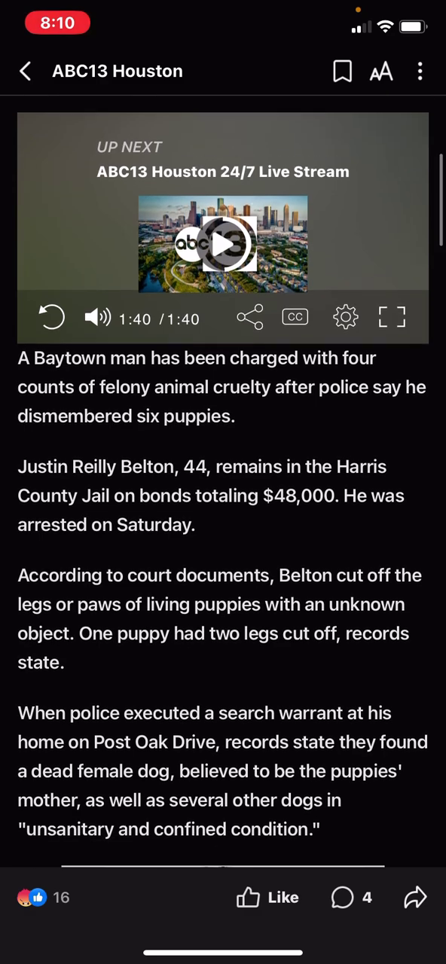
pyautogui.scroll(-3)
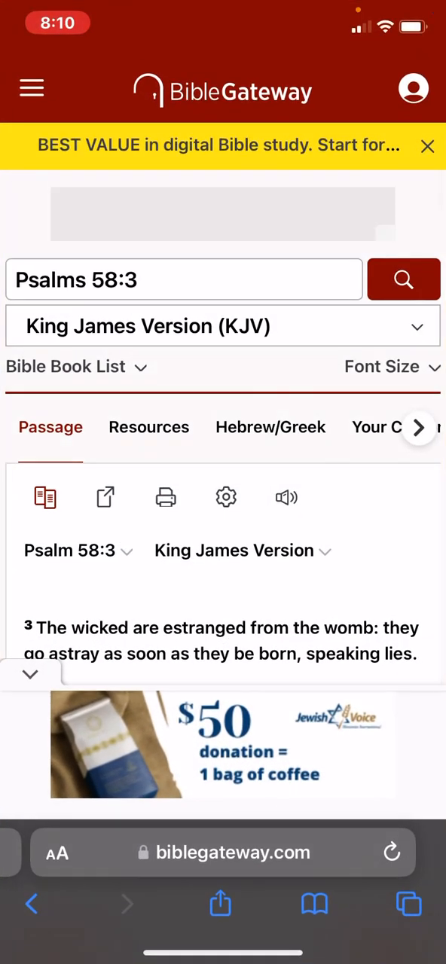
# - Show Safari's tab overview and close the Proverbs 12:10 BibleGateway tab
pyautogui.click(408, 904)
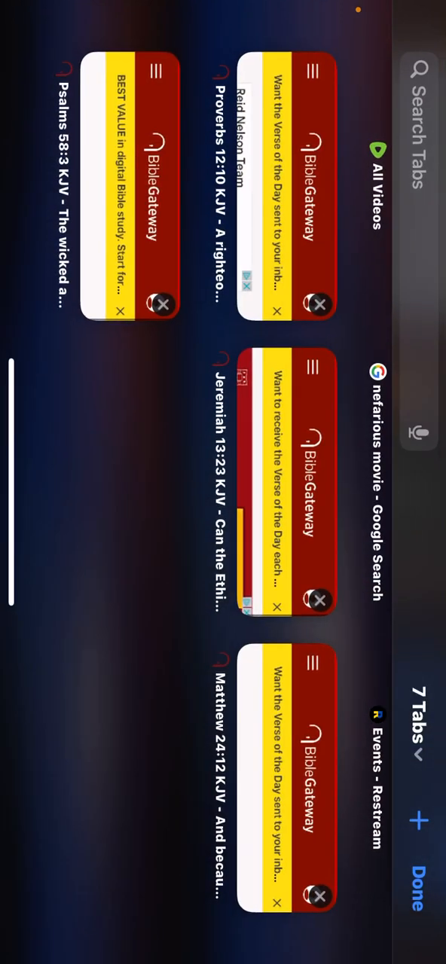
pyautogui.click(287, 189)
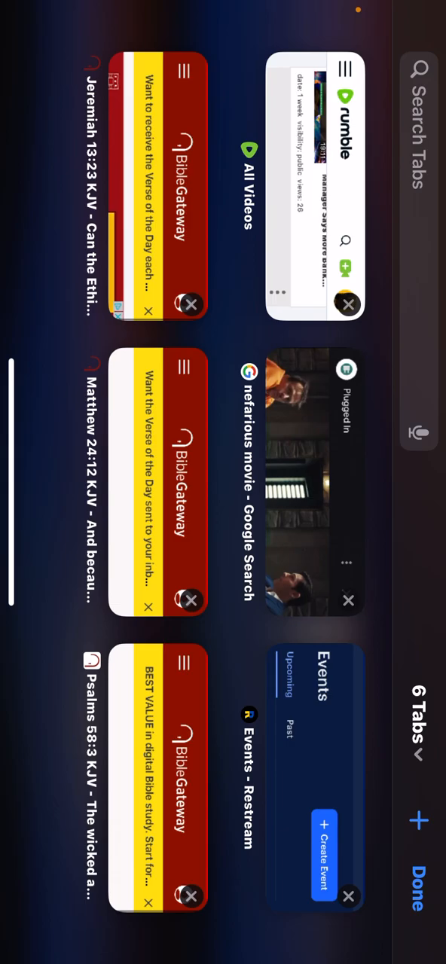
# - Switch to the Matthew 24:12 tab and scroll toward its translation dropdown
pyautogui.click(150, 482)
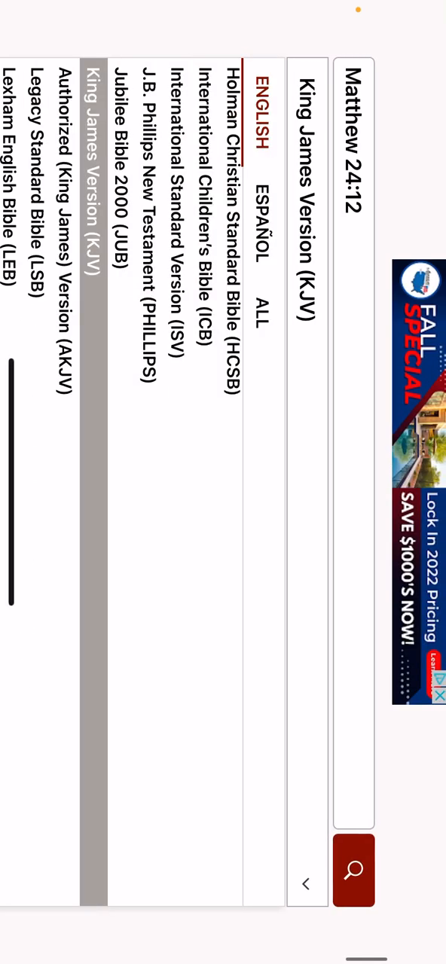
pyautogui.scroll(-3)
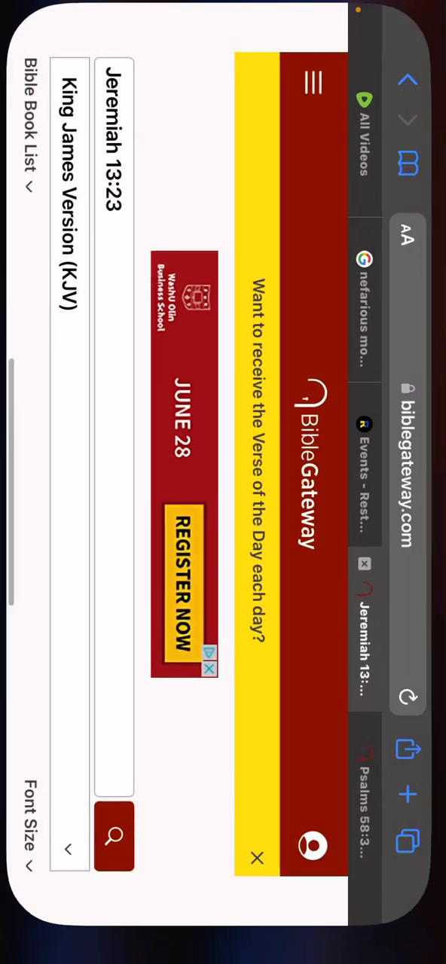
pyautogui.click(256, 858)
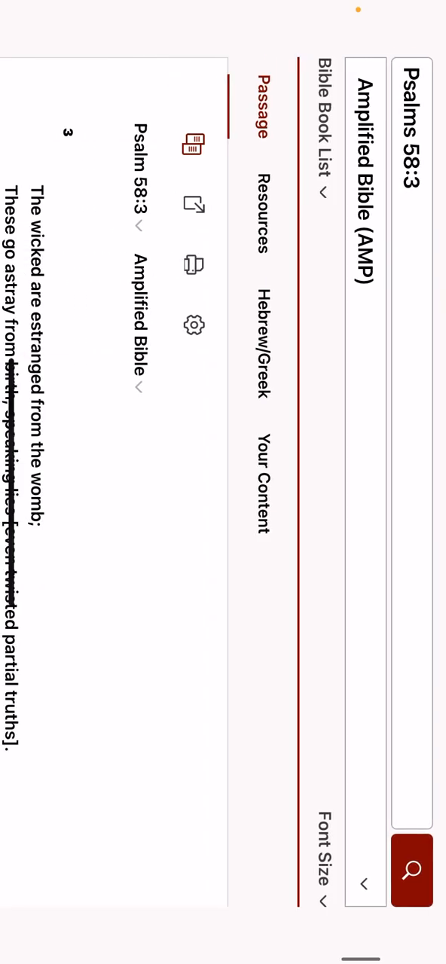
# - Scroll down to reveal the full Amplified Bible wording of Psalm 58:3
pyautogui.scroll(-3)
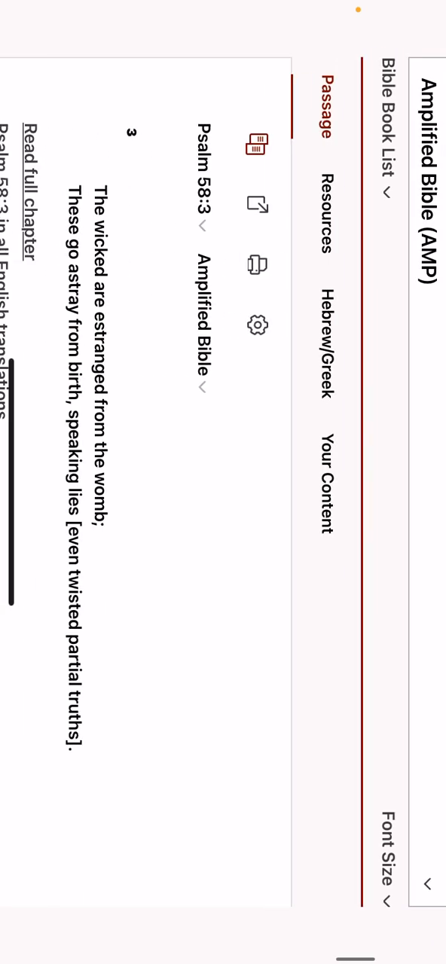
pyautogui.scroll(-3)
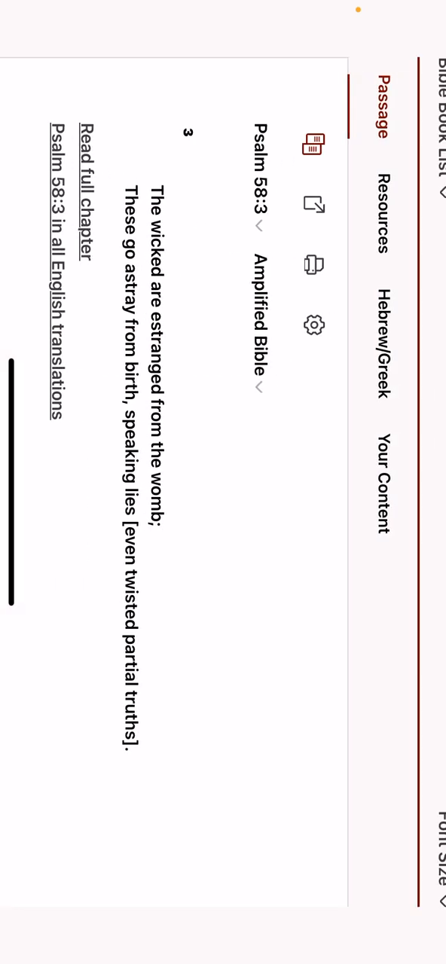